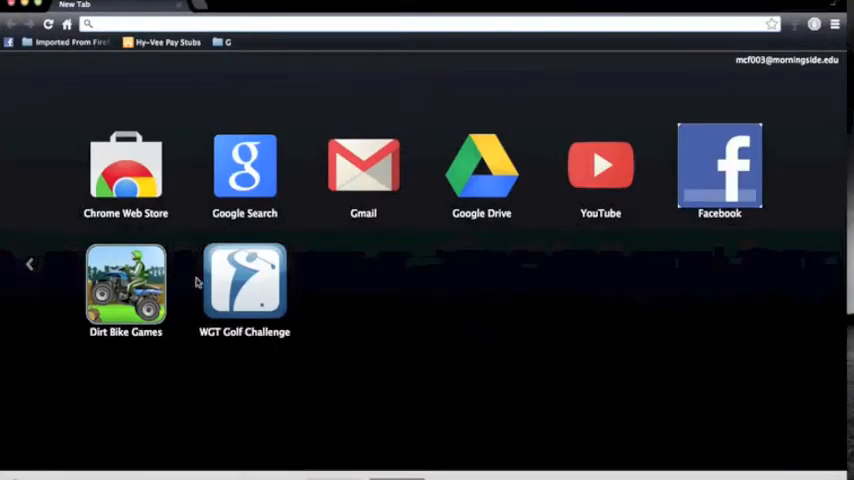
- Go to macupdate.com and open the Celtx 2.9.7 result listing
{"action": "type", "text": "macupdate.com/find/mac/celtx"}
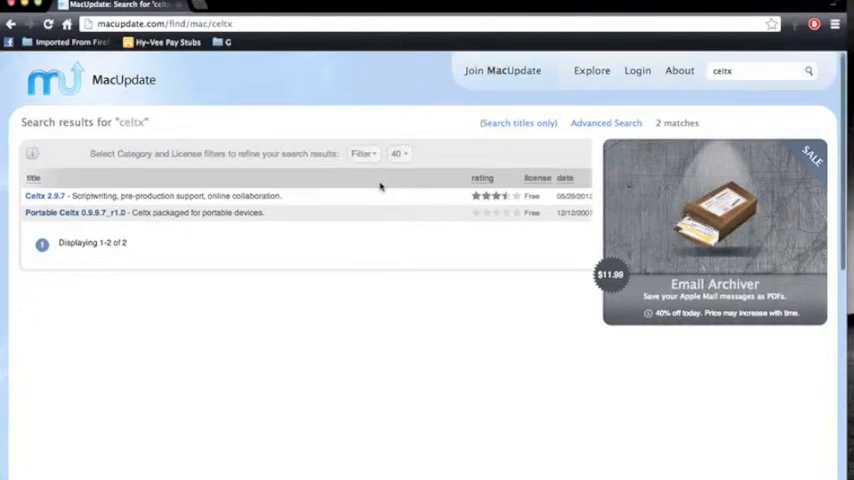
{"action": "mouse_move", "coordinate": [60, 204]}
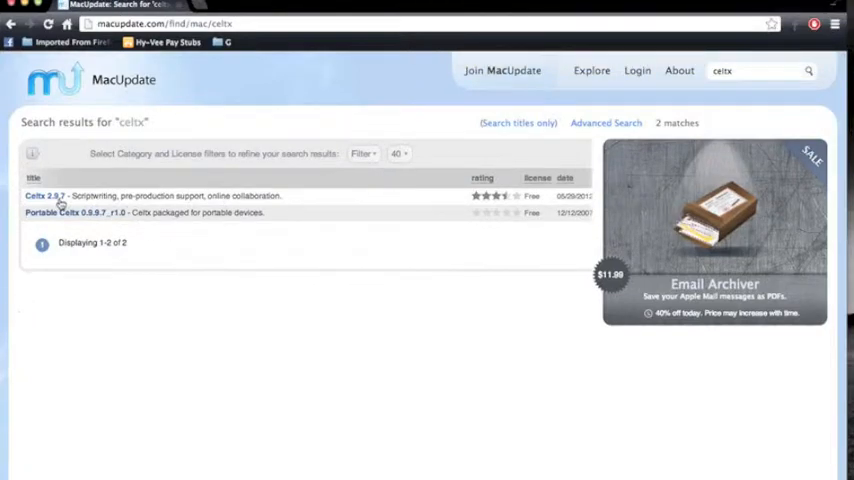
{"action": "left_click", "coordinate": [44, 196]}
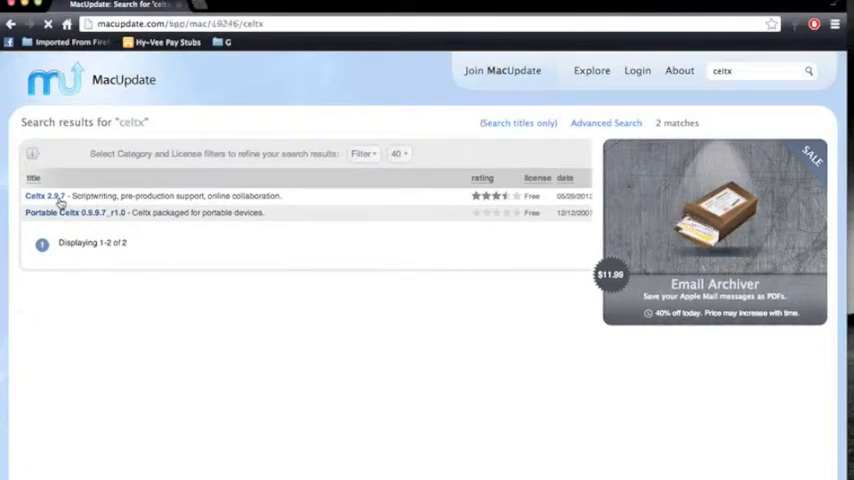
{"action": "left_click", "coordinate": [42, 196]}
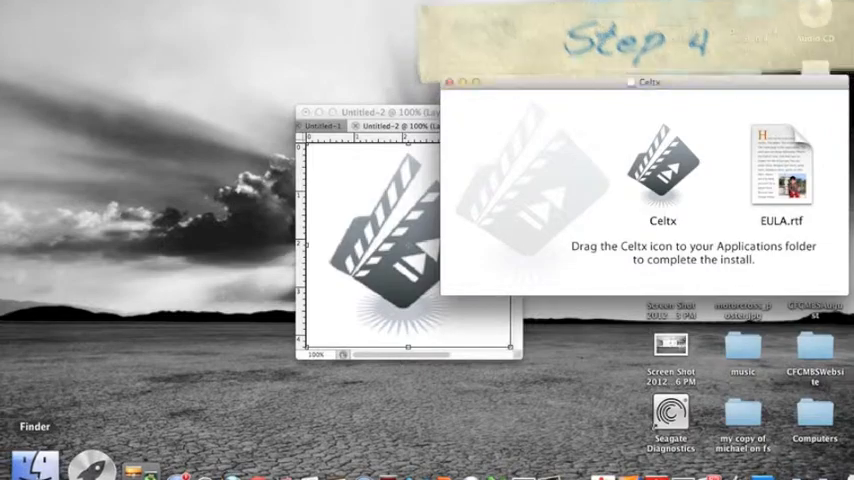
- Drag Celtx from the installer window into Applications and bring up its options
{"action": "left_click", "coordinate": [38, 462]}
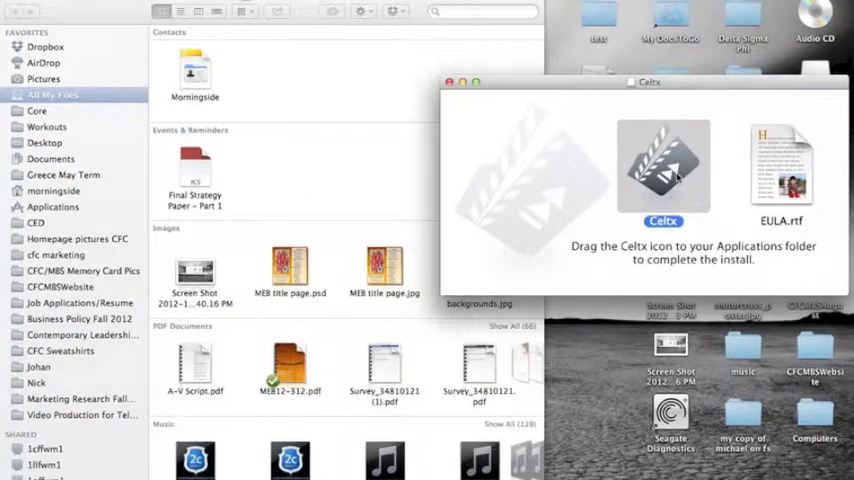
{"action": "left_click_drag", "start_coordinate": [664, 164], "coordinate": [140, 208]}
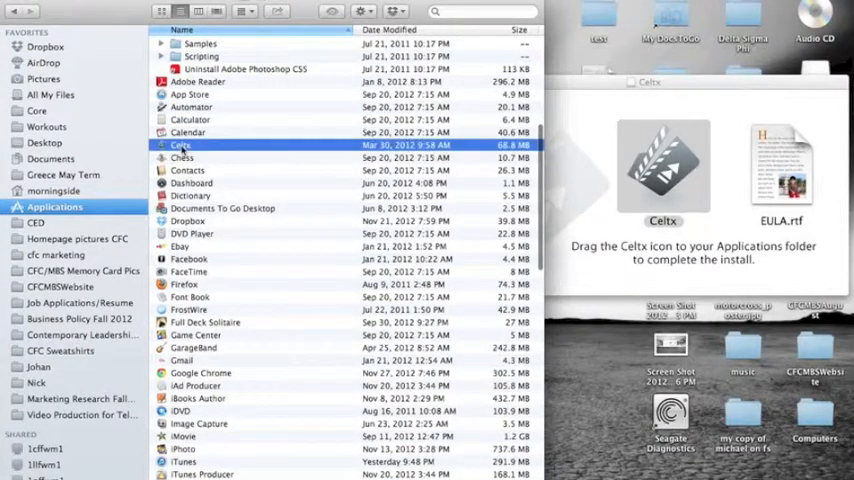
{"action": "right_click", "coordinate": [180, 144]}
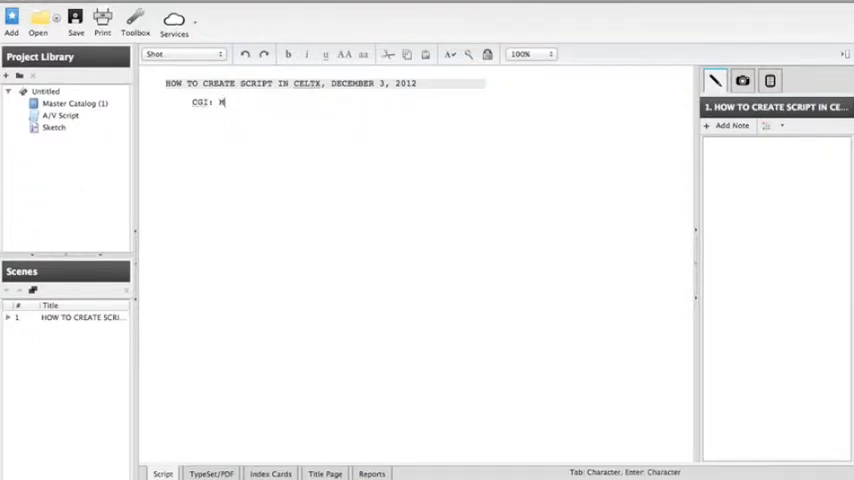
- Credit host MICHAEL FISCHER with HOW TO and add an INTRO character cue
{"action": "type", "text": "ICHAEL FISCHER"}
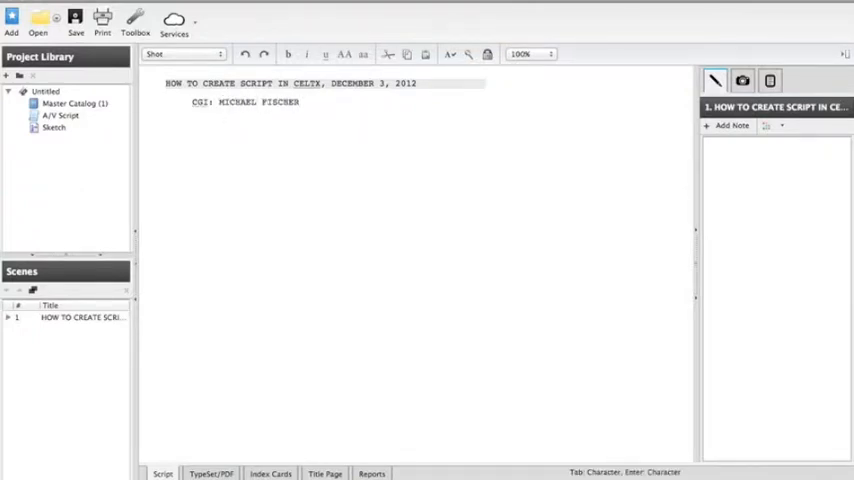
{"action": "type", "text": ", HOW TO"}
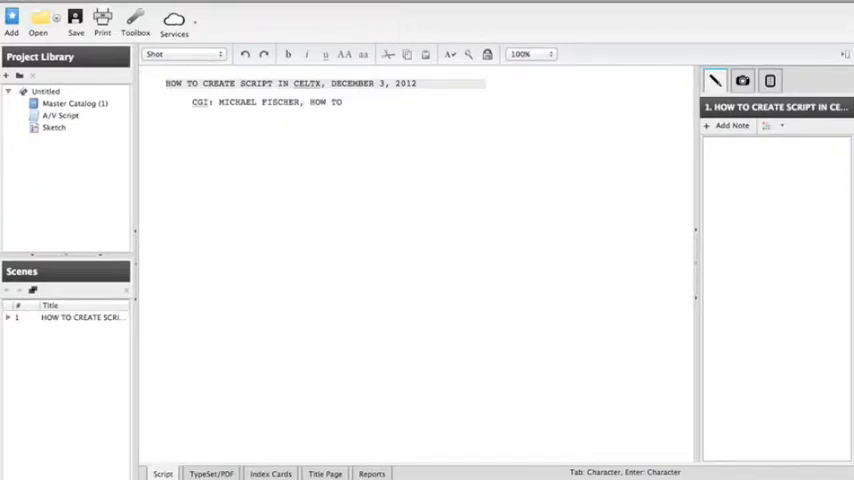
{"action": "type", "text": "INTRO"}
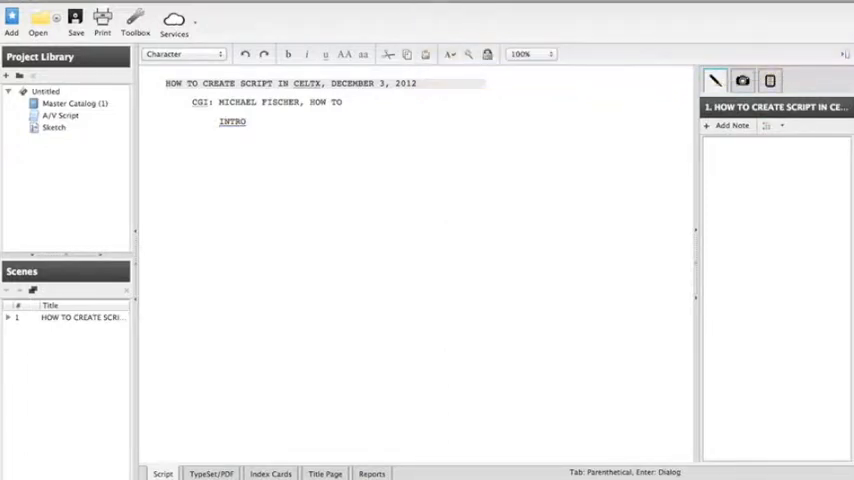
- Write the opening dialogue greeting HELLO from MICHAEL FISCHER in Dialog format
{"action": "left_click", "coordinate": [184, 52]}
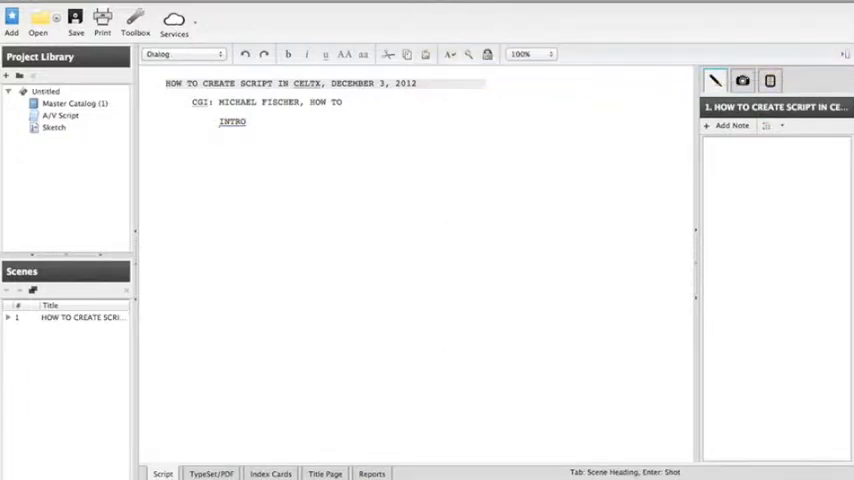
{"action": "type", "text": "HELLO IM YOUR HOST"}
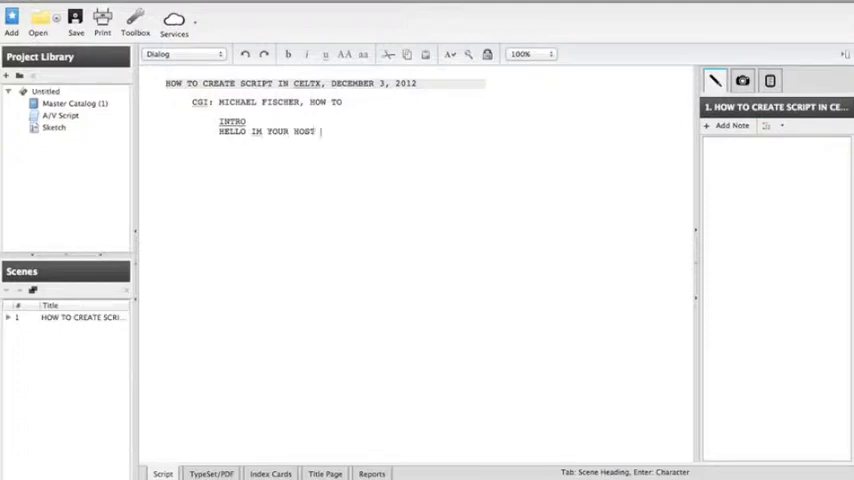
{"action": "type", "text": "MICHAEL FISCHER, TODAY IM"}
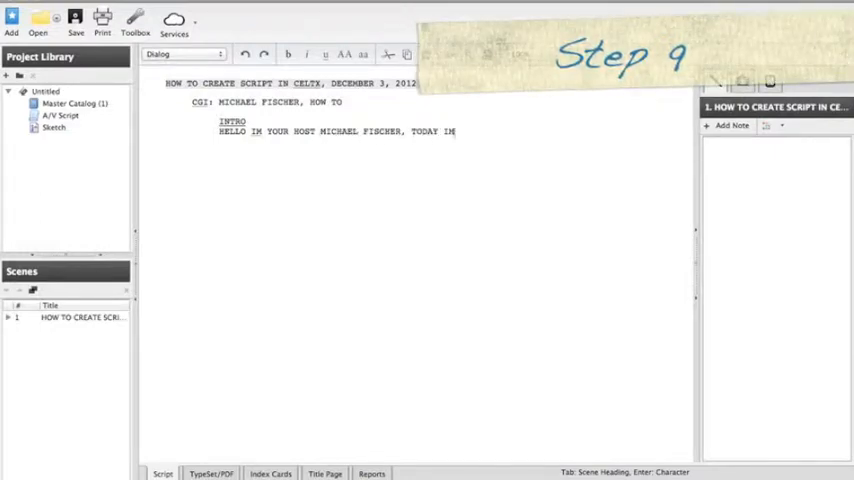
- Finish the dialogue 'GOING TO SHOW YOU' through the OUTRO ending 'FISCHER.'
{"action": "type", "text": "GOING"}
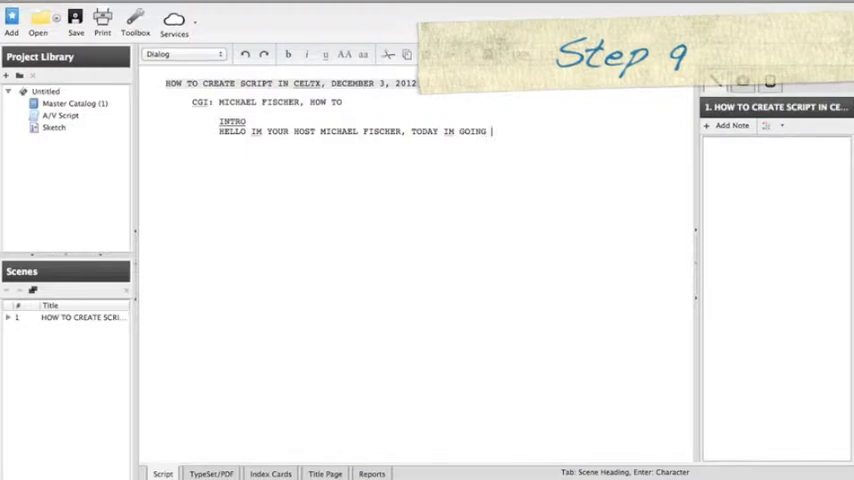
{"action": "type", "text": "TO SHOW YOU"}
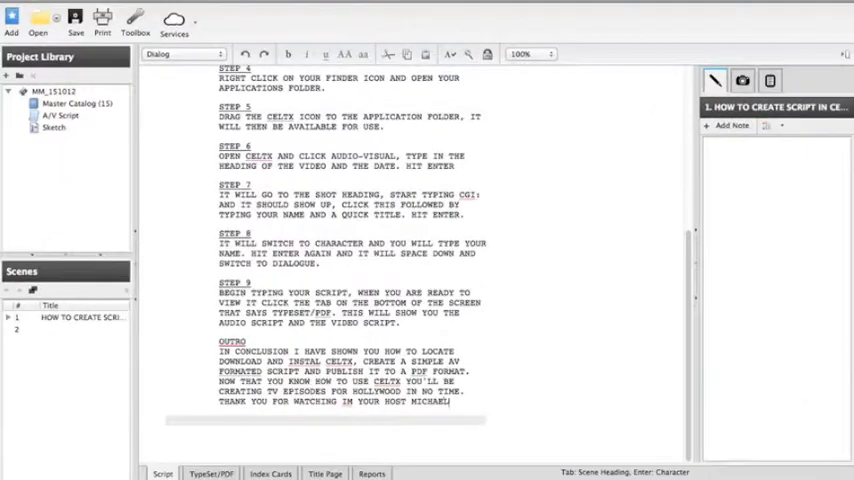
{"action": "type", "text": "FISCHER."}
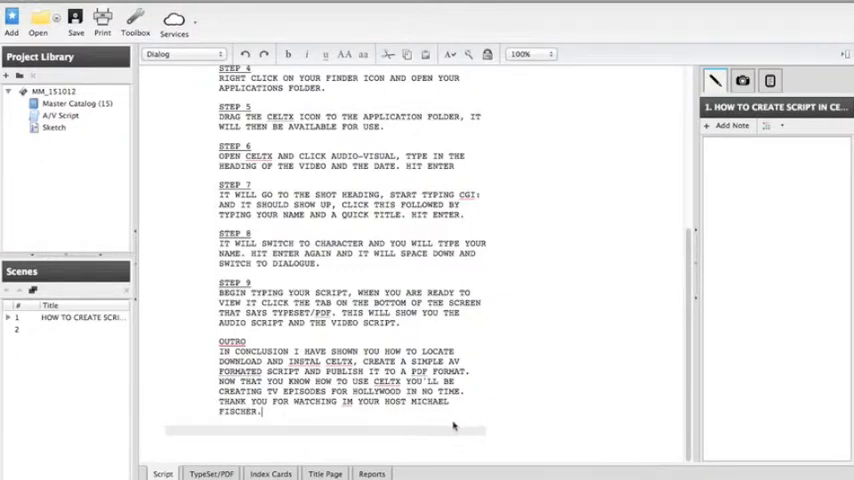
{"action": "left_click", "coordinate": [210, 472]}
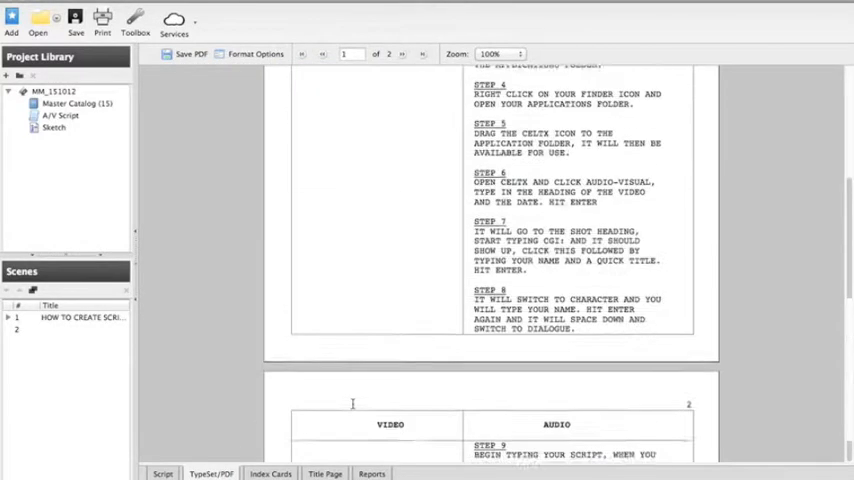
- Scroll the TypeSet/PDF preview of the two-column video/audio script
{"action": "scroll", "scroll_direction": "up", "scroll_amount": 3}
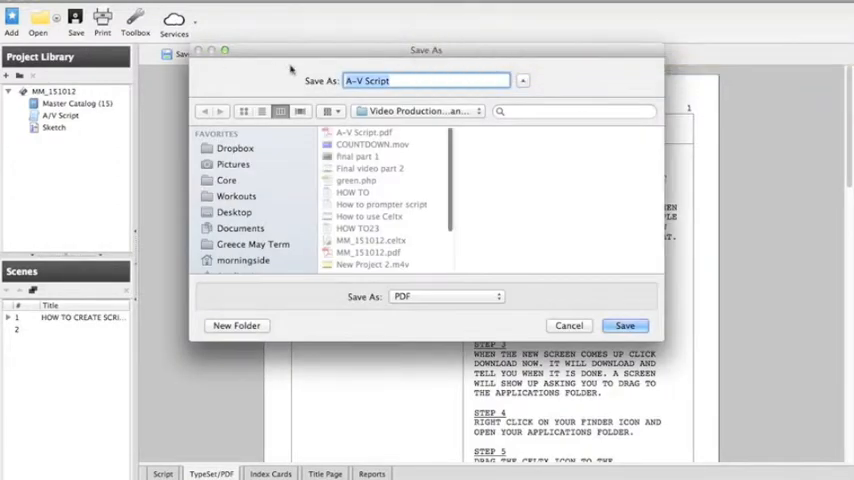
{"action": "mouse_move", "coordinate": [496, 212]}
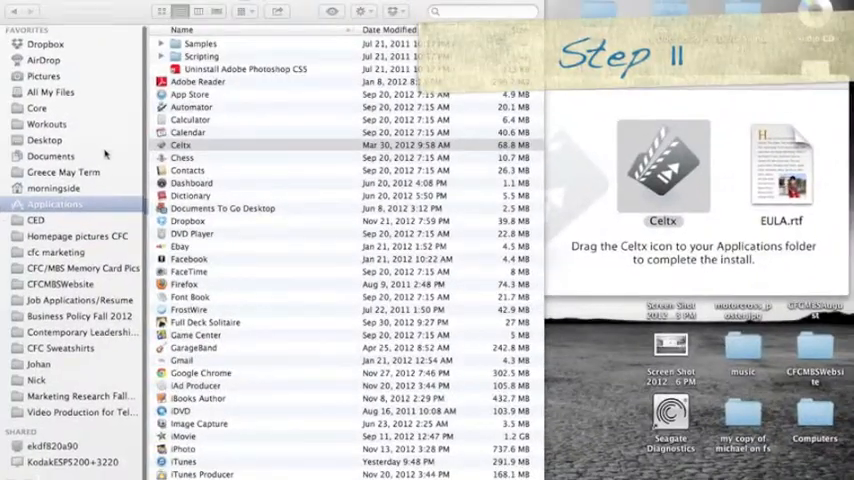
- Open the Video Production folder and locate A/V Script.pdf
{"action": "left_click", "coordinate": [180, 144]}
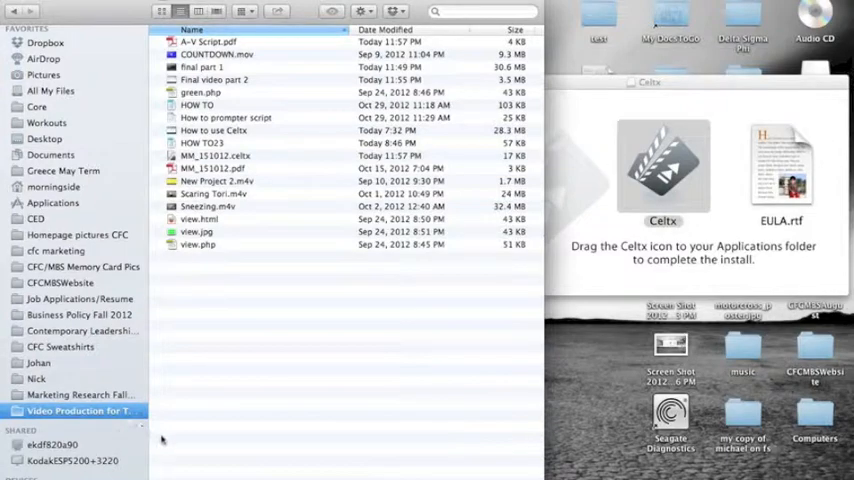
{"action": "left_click", "coordinate": [208, 40]}
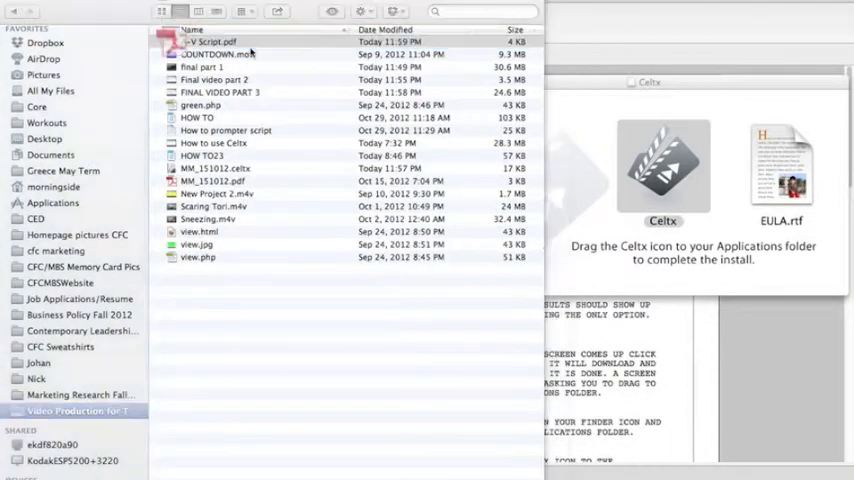
- Open A/V Script.pdf in Adobe Reader and scroll through its pages
{"action": "double_click", "coordinate": [210, 42]}
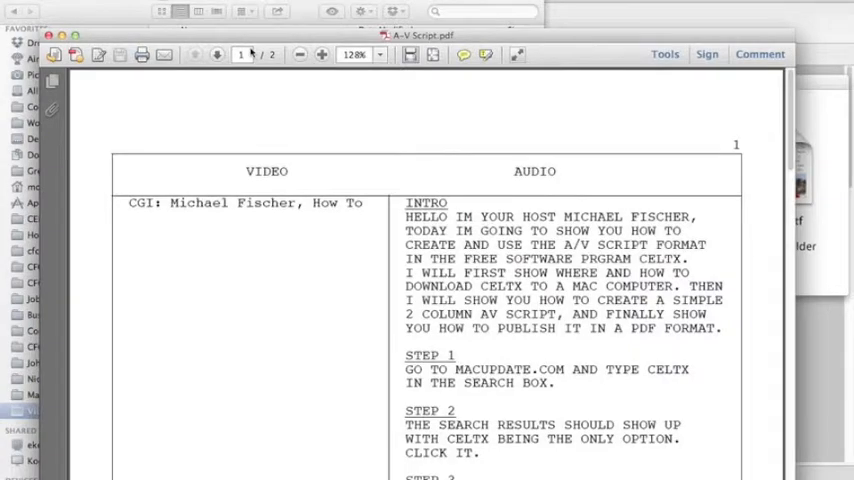
{"action": "scroll", "scroll_direction": "down", "scroll_amount": 3}
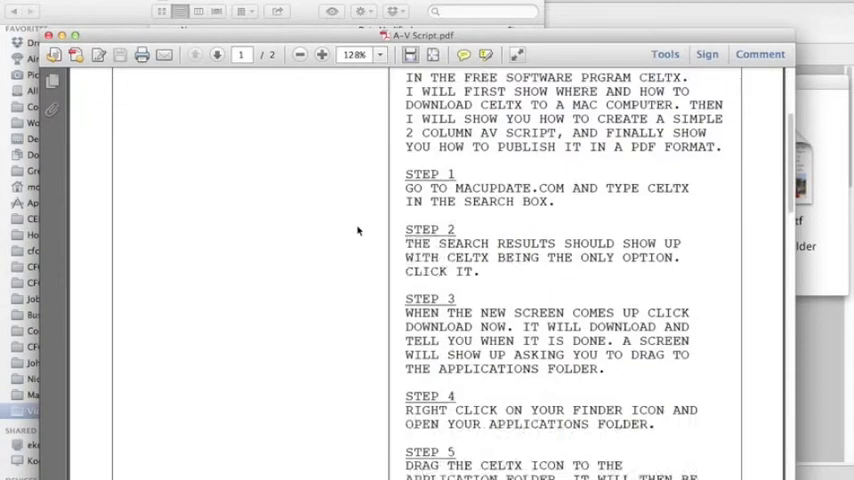
{"action": "scroll", "scroll_direction": "up", "scroll_amount": 3}
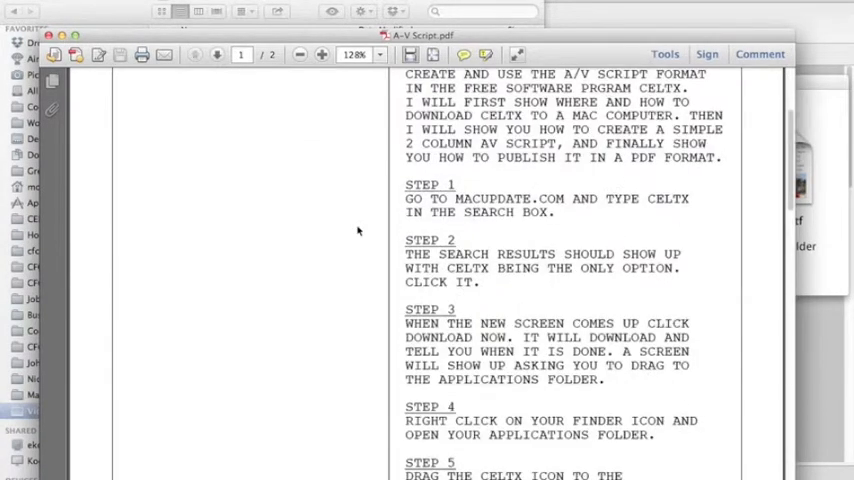
{"action": "scroll", "scroll_direction": "up", "scroll_amount": 3}
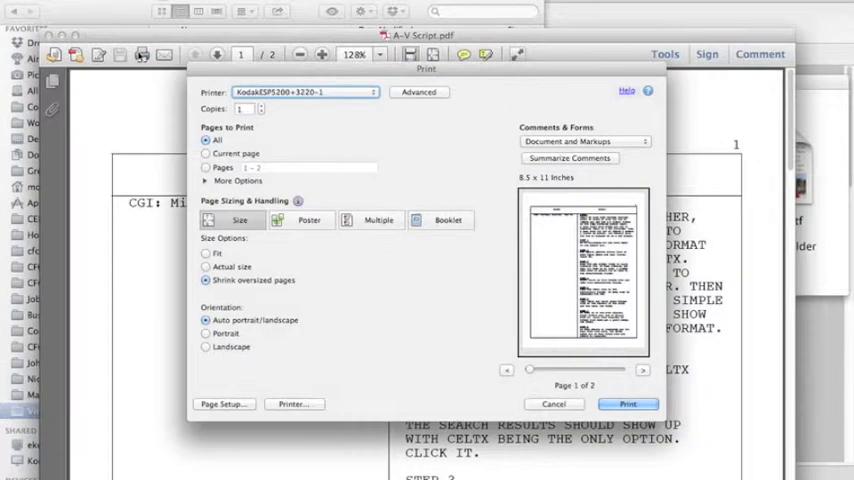
{"action": "mouse_move", "coordinate": [490, 256]}
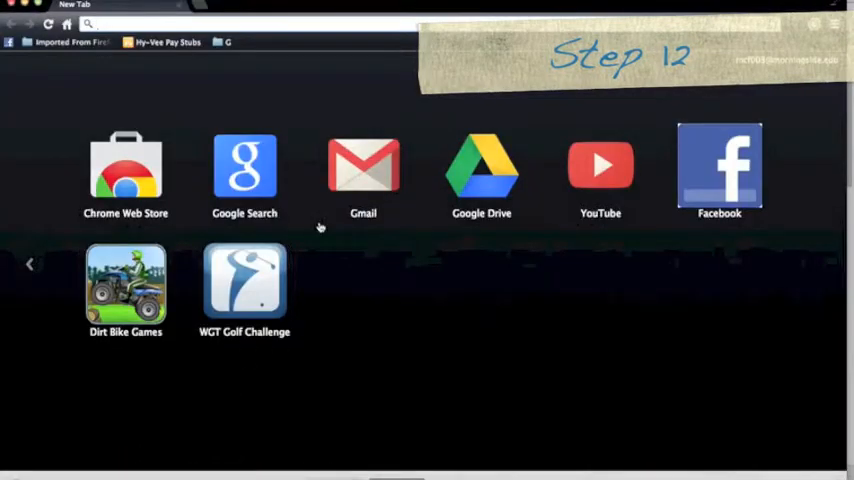
- Compose a Gmail message to your own address with subject A/V script
{"action": "left_click", "coordinate": [364, 164]}
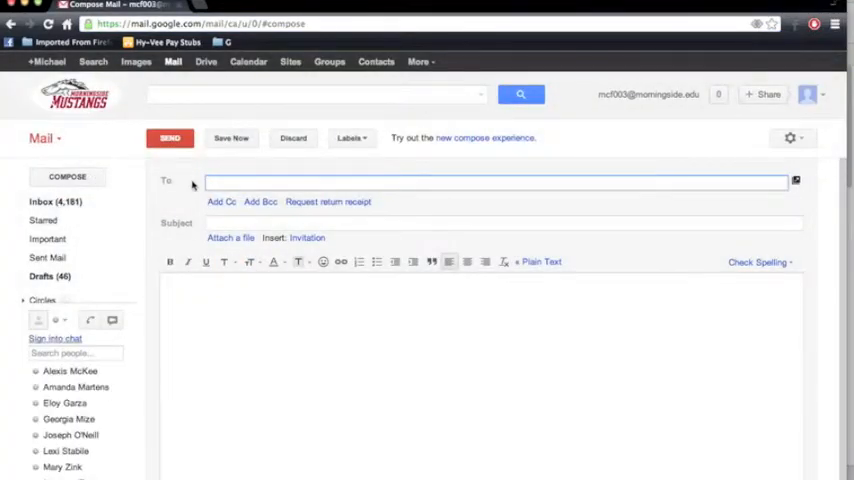
{"action": "type", "text": "MCF"}
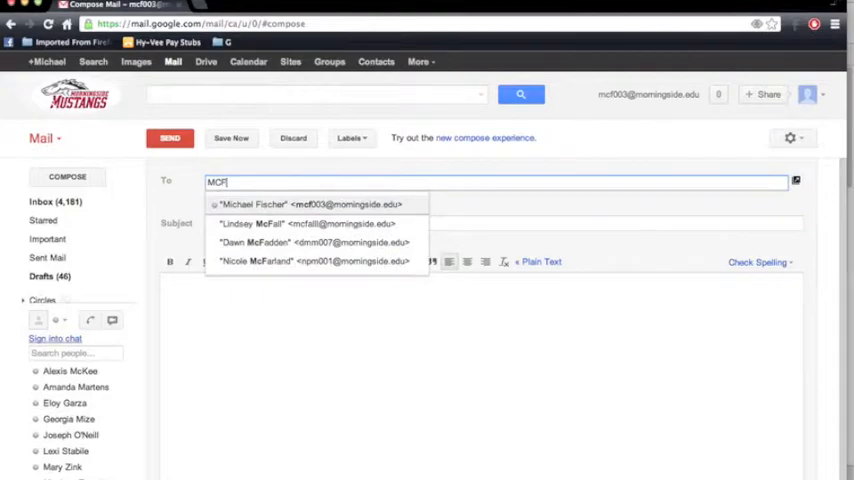
{"action": "left_click", "coordinate": [310, 204]}
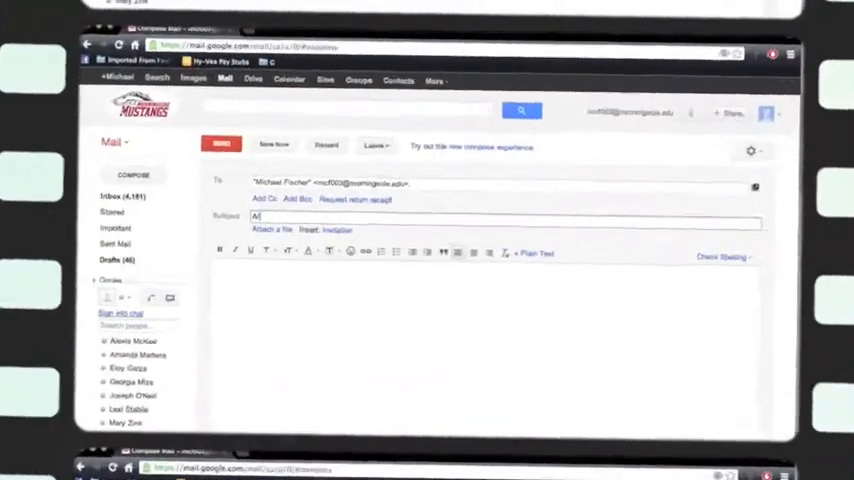
{"action": "type", "text": "A/V sca"}
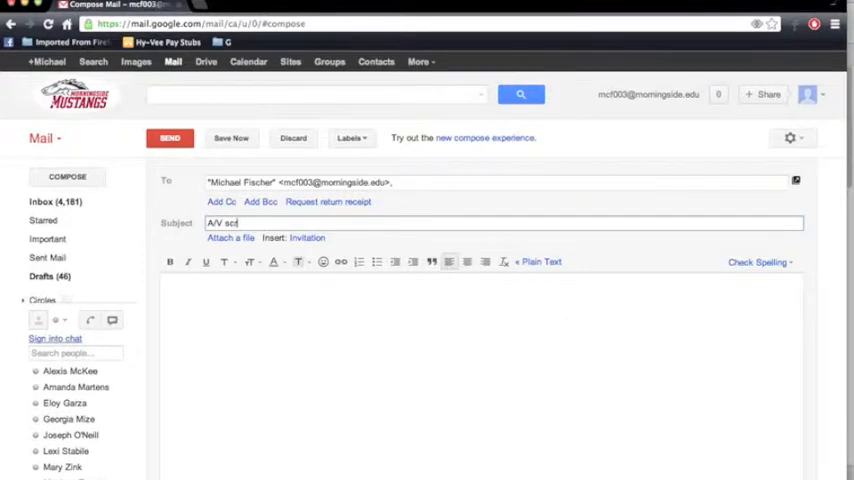
- Attach A/V Script.pdf and send the email
{"action": "left_click", "coordinate": [232, 236]}
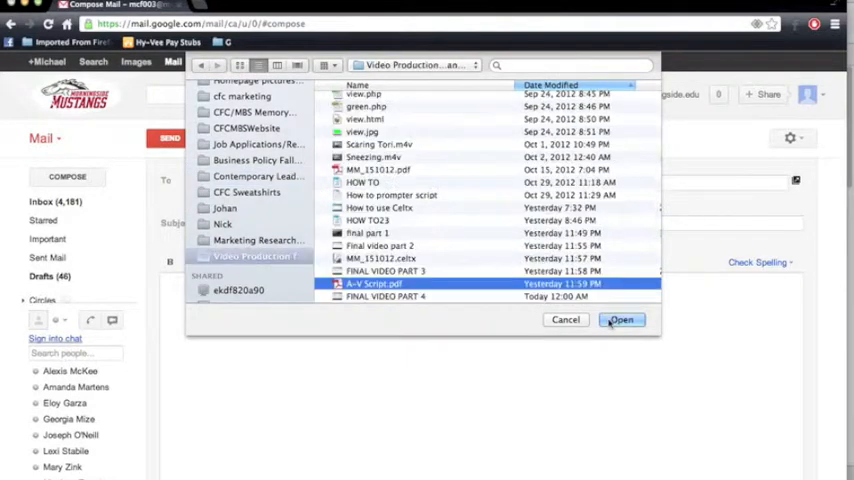
{"action": "left_click", "coordinate": [620, 320]}
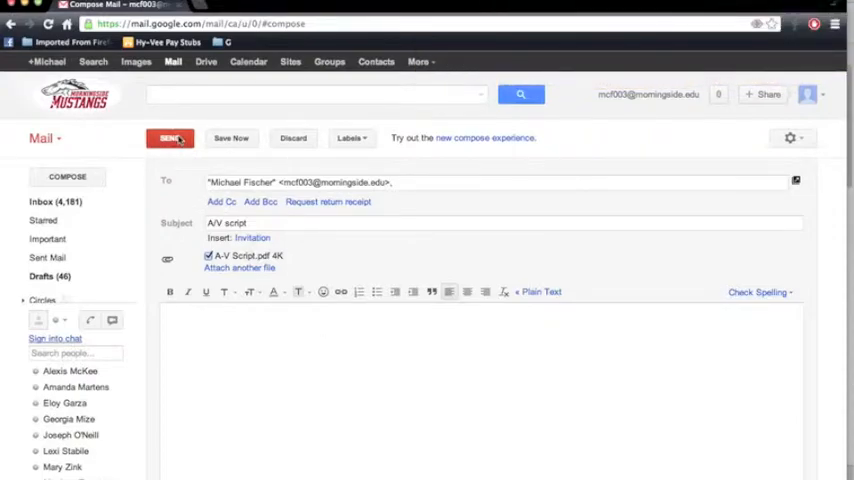
{"action": "left_click", "coordinate": [170, 138]}
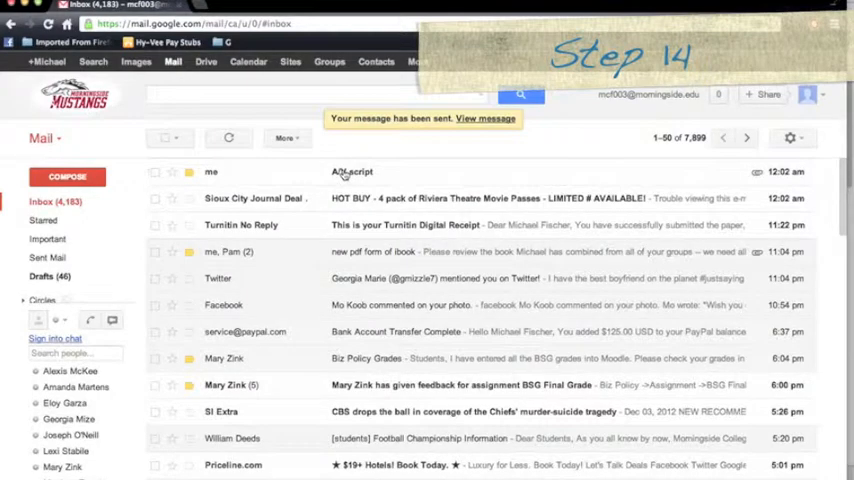
- Open the received A/V script message and view the attached A/V Script.pdf
{"action": "left_click", "coordinate": [352, 172]}
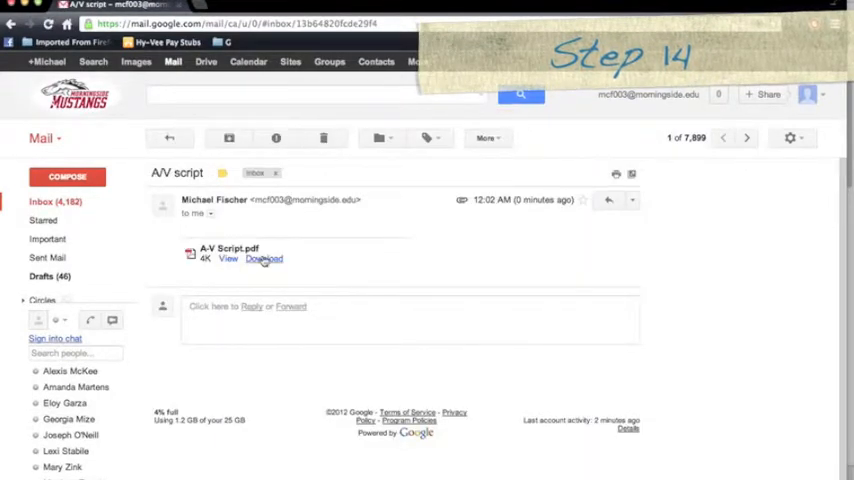
{"action": "left_click", "coordinate": [228, 258]}
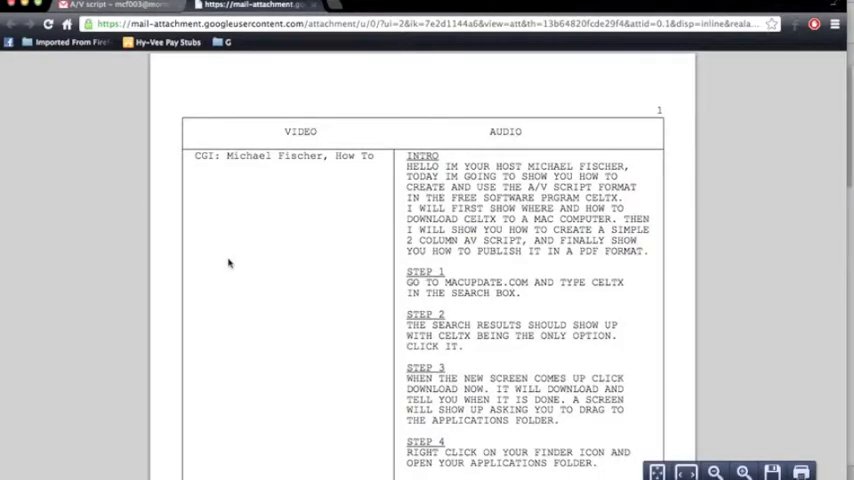
{"action": "scroll", "scroll_direction": "down", "scroll_amount": 3}
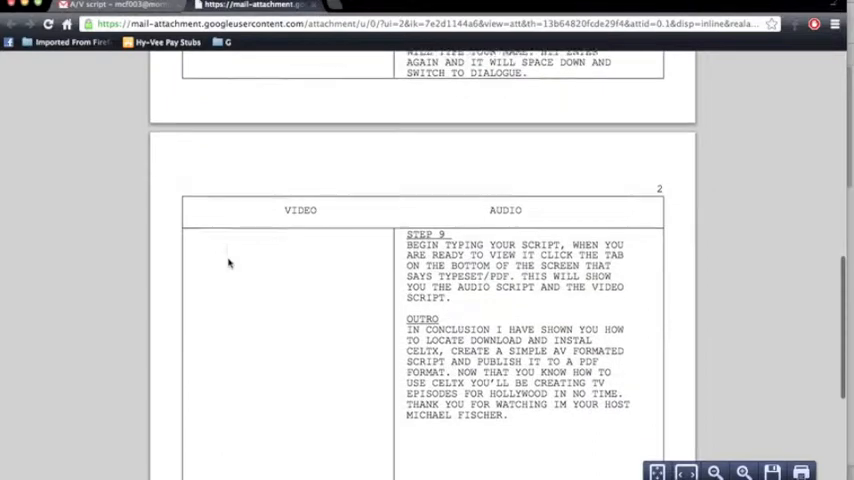
{"action": "scroll", "scroll_direction": "up", "scroll_amount": 3}
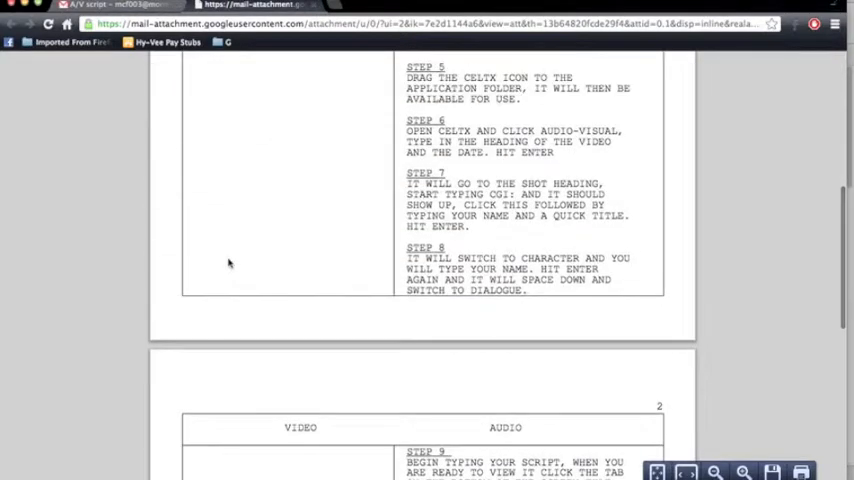